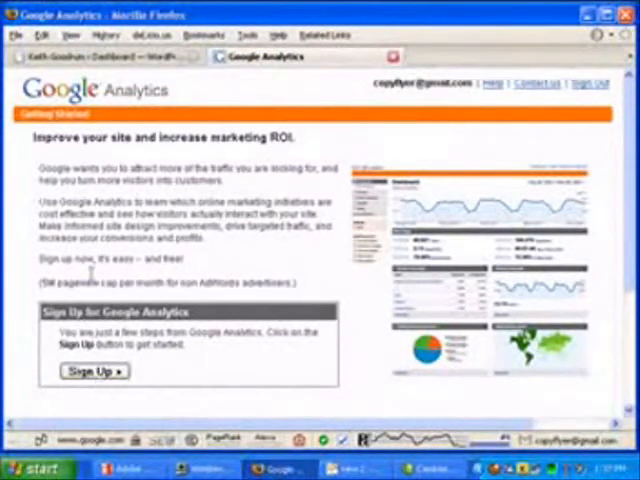
Begin the Google Analytics signup for the website's account, set to United States.
click(93, 371)
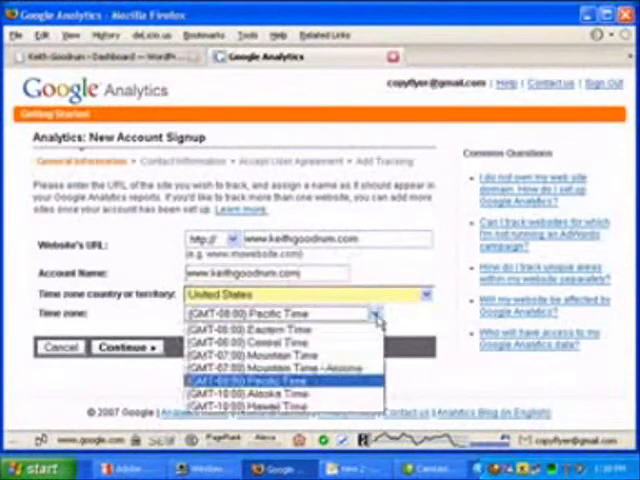
click(280, 329)
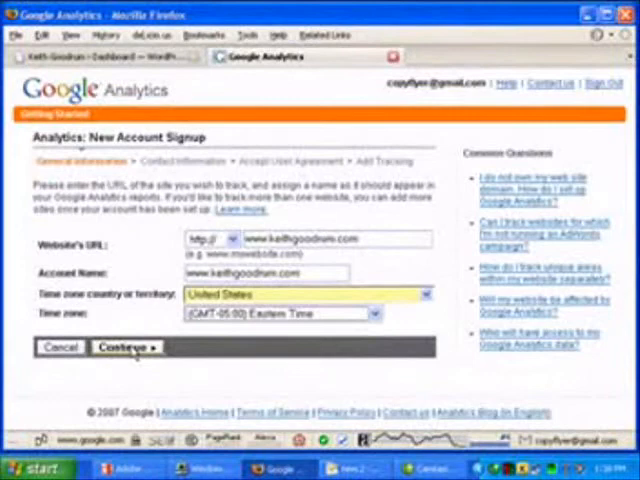
click(122, 347)
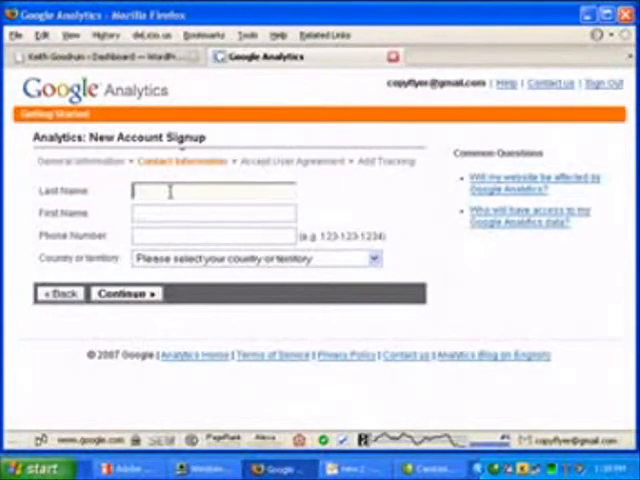
text(Keith)
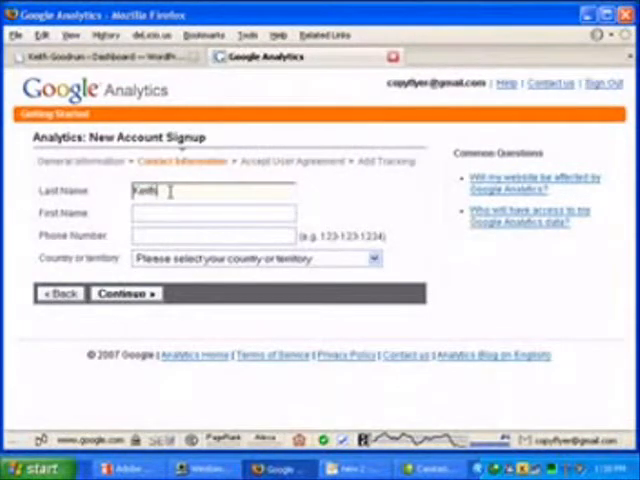
text(Goodrun)
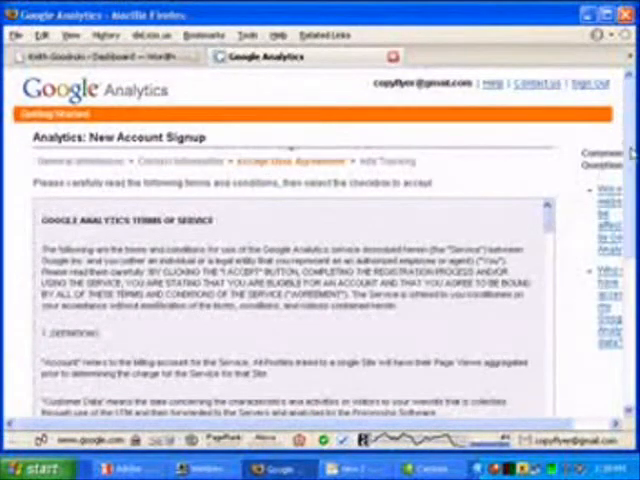
Agree to the terms and conditions and create the new Analytics account.
scroll(down, 3)
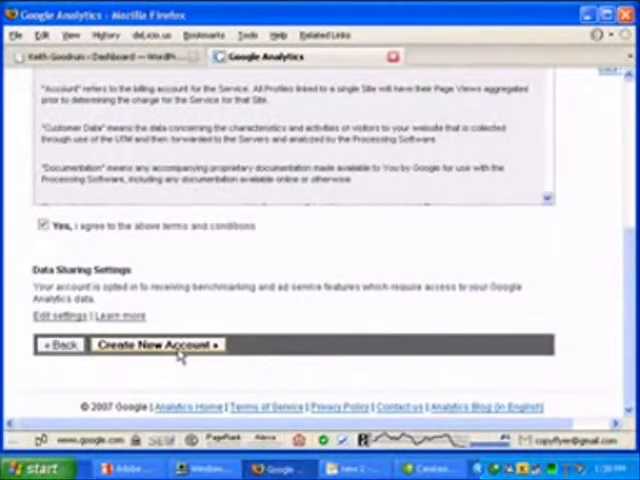
click(155, 344)
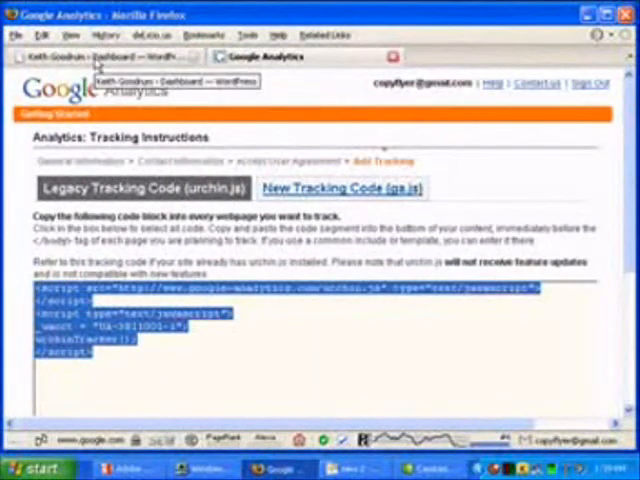
Copy the legacy urchin.js tracking code and open WordPress Presentation > Theme Editor.
click(130, 56)
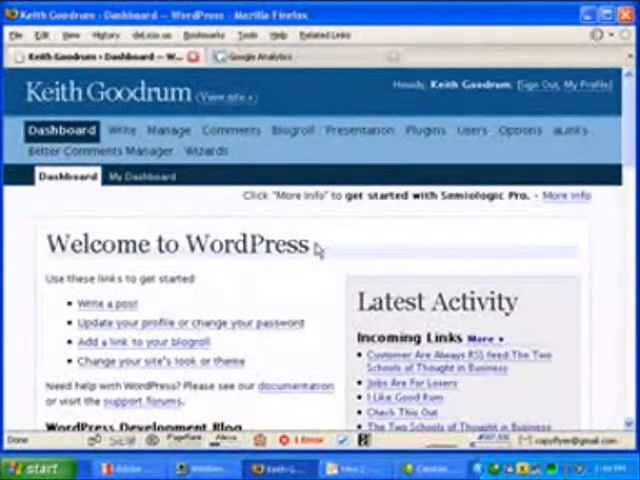
click(355, 130)
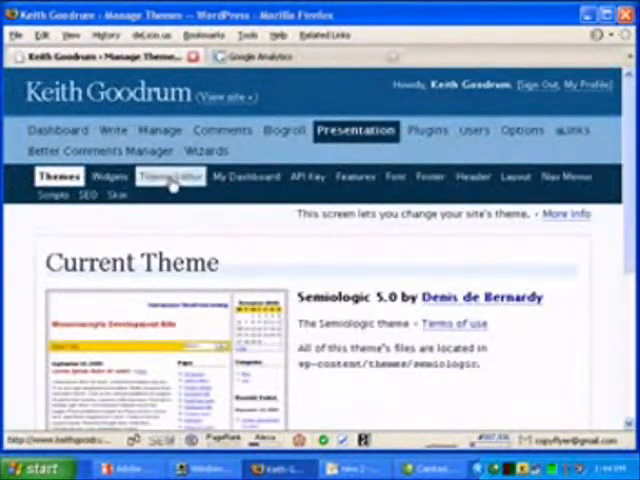
click(169, 176)
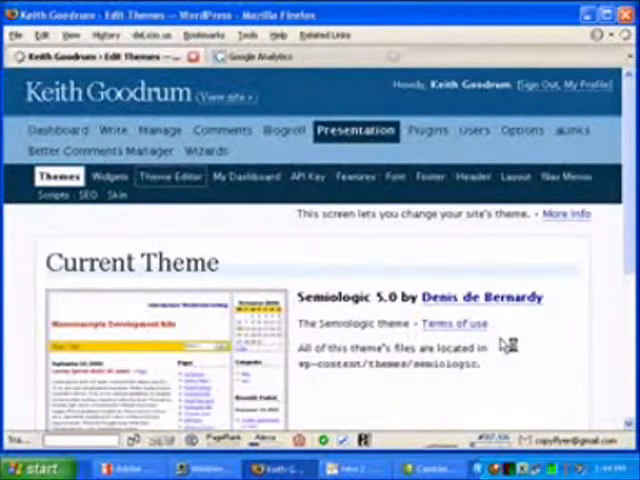
click(170, 176)
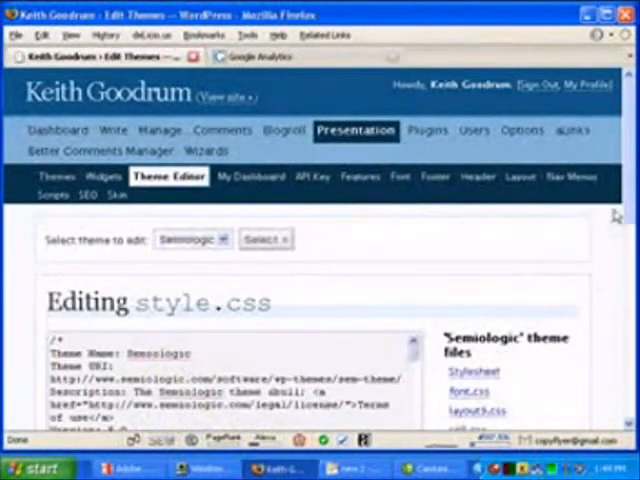
Paste the tracking code just above </body> at the end of footer.php.
scroll(down, 3)
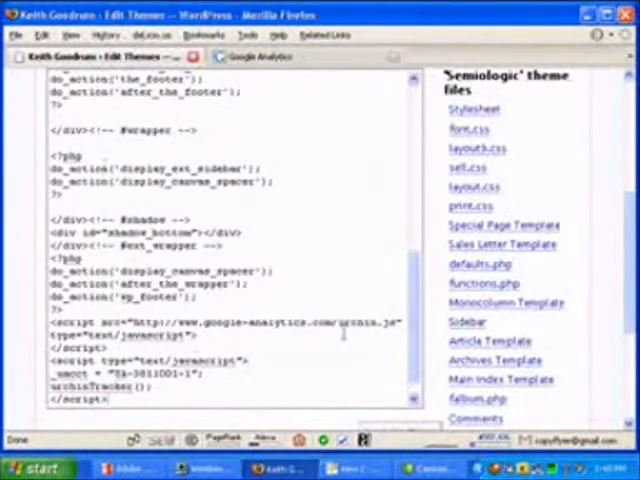
scroll(down, 3)
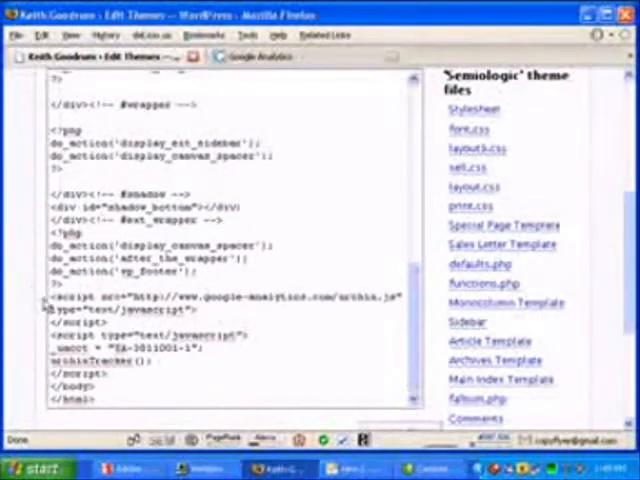